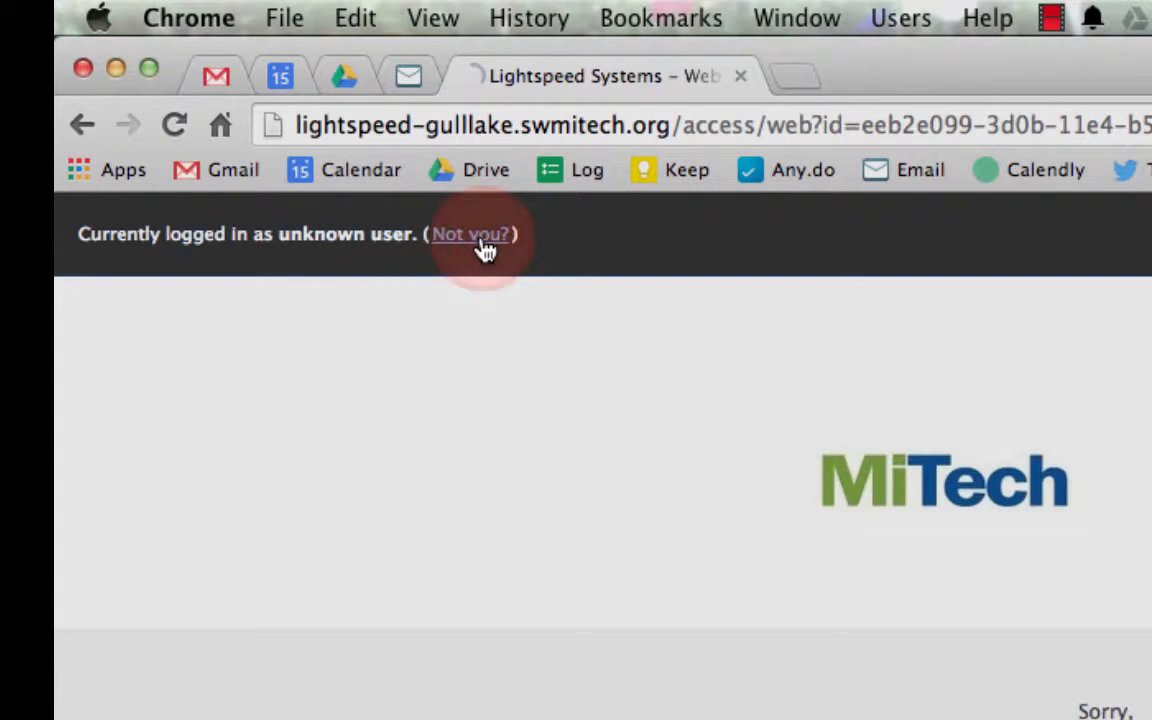
# Switch users via 'Not you?' and submit school credentials to unblock YouTube
pyautogui.click(470, 234)
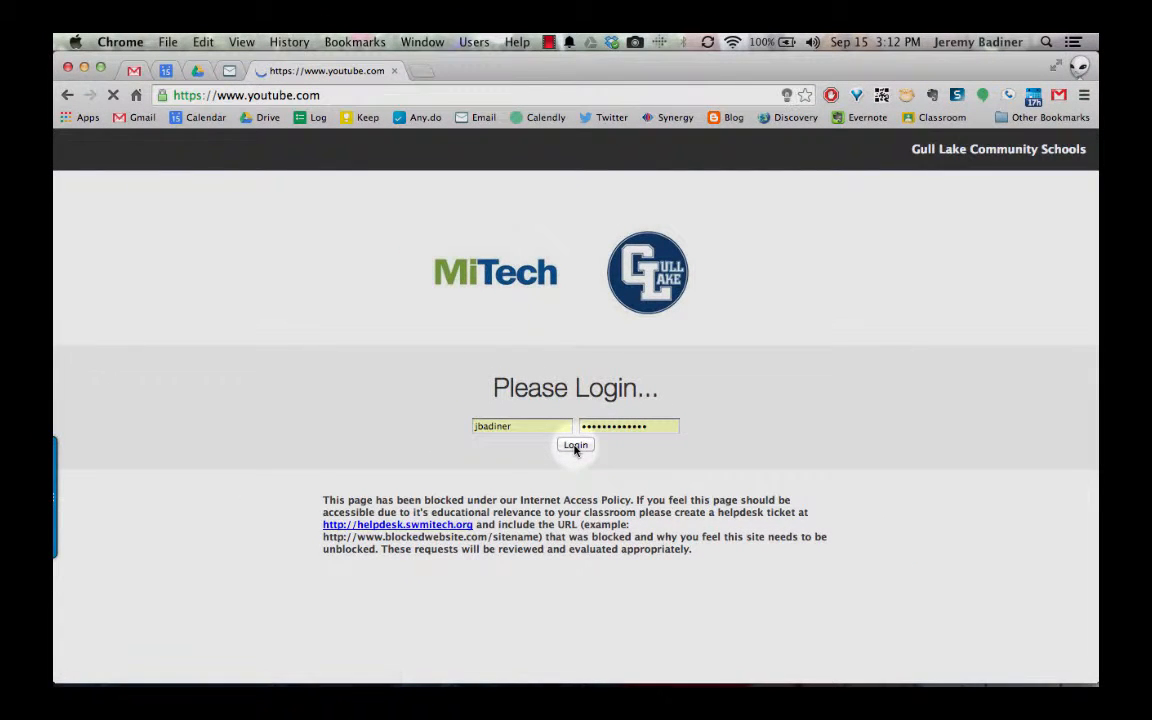
pyautogui.click(575, 445)
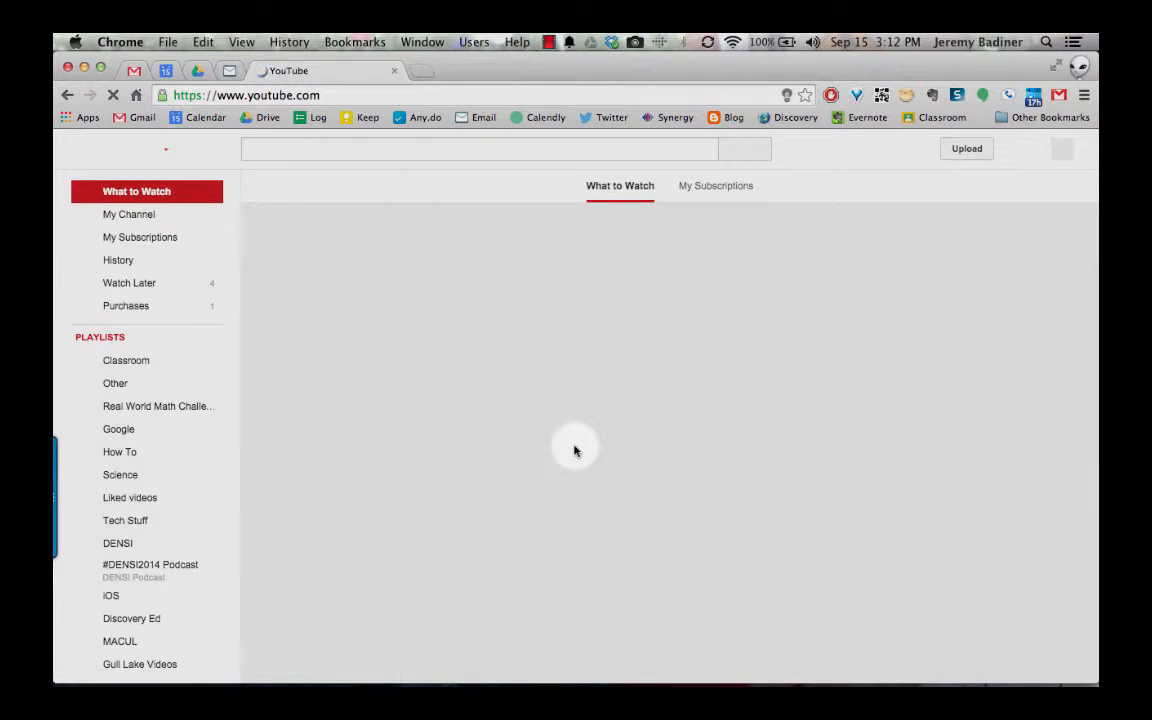